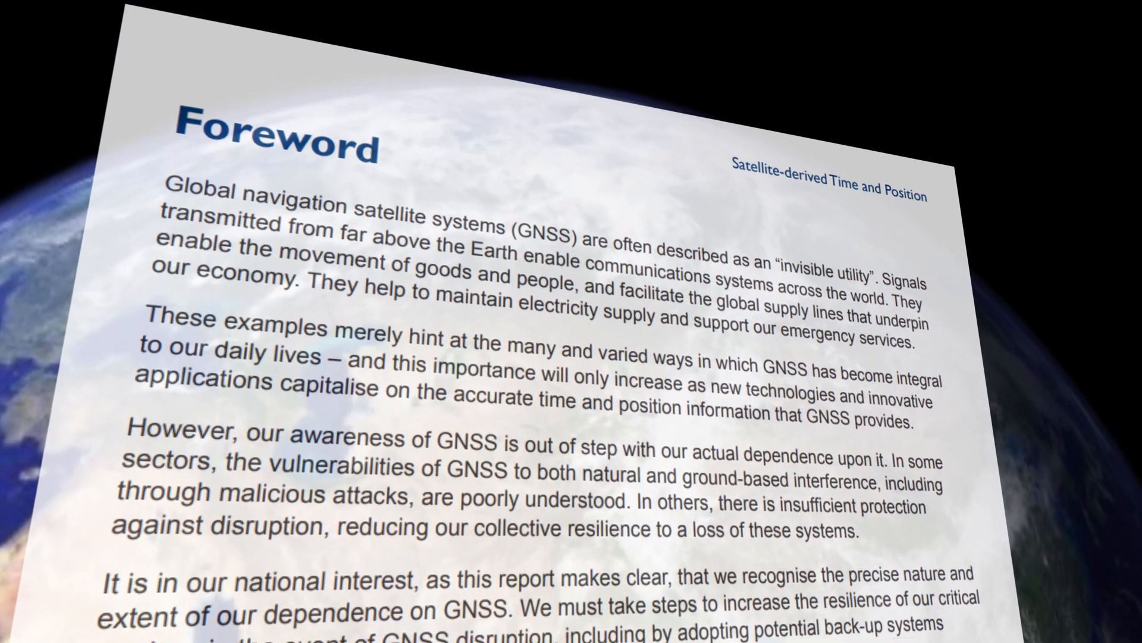
pyautogui.scroll(-3)
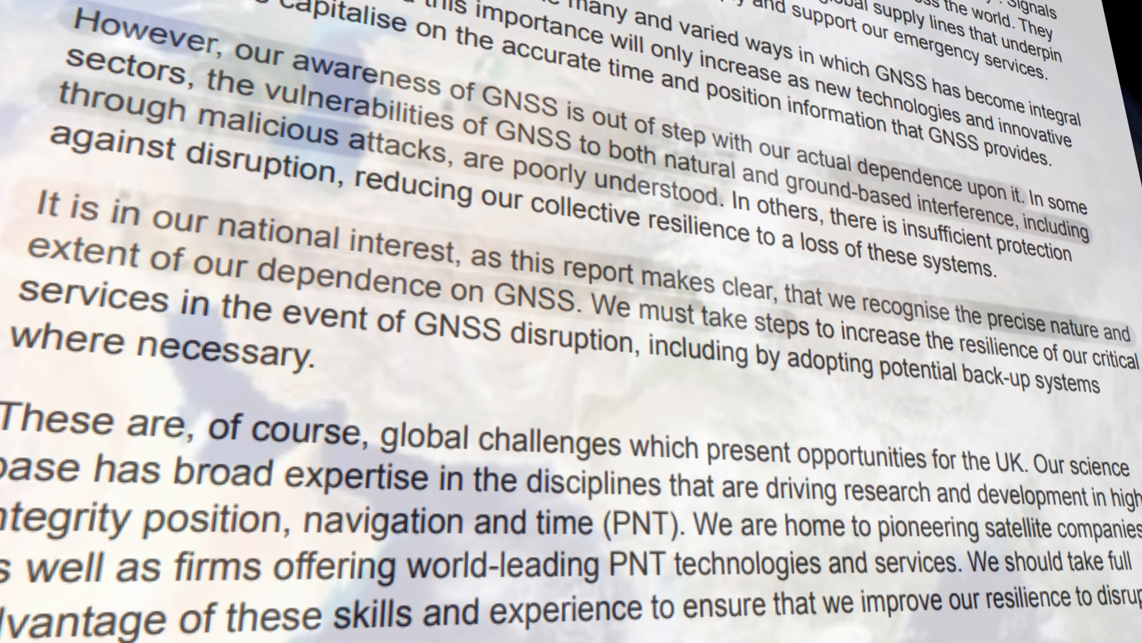